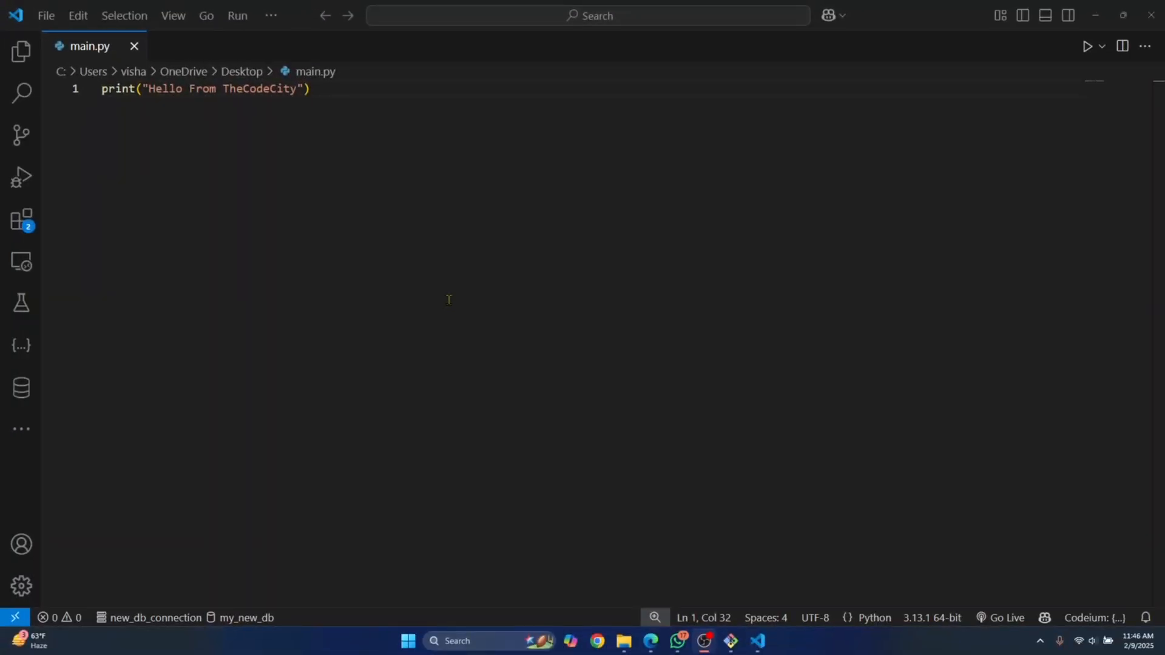
mouse_move(310, 21)
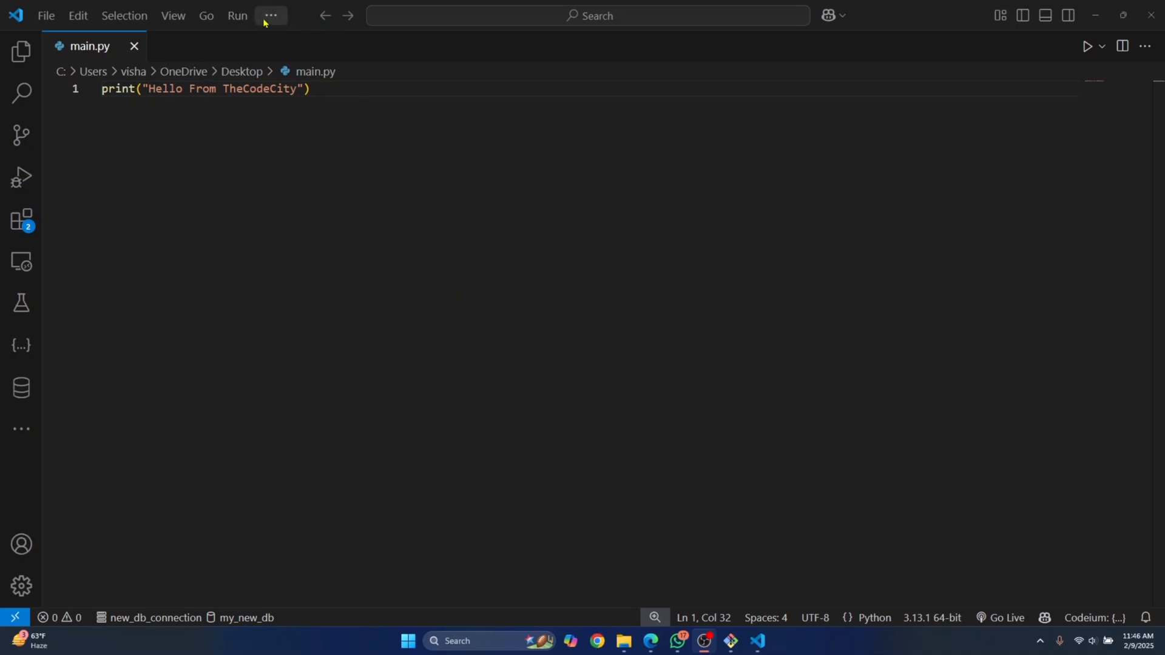
Open a new command-prompt terminal from the Terminal menu's New Terminal command
left_click(270, 14)
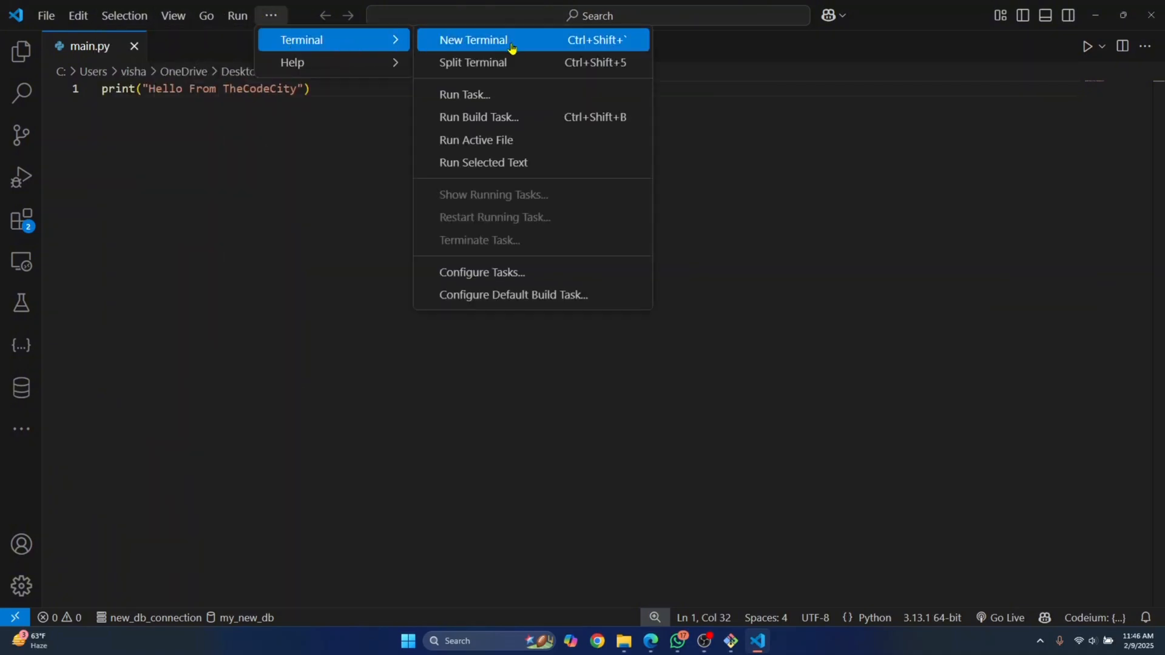
left_click(473, 39)
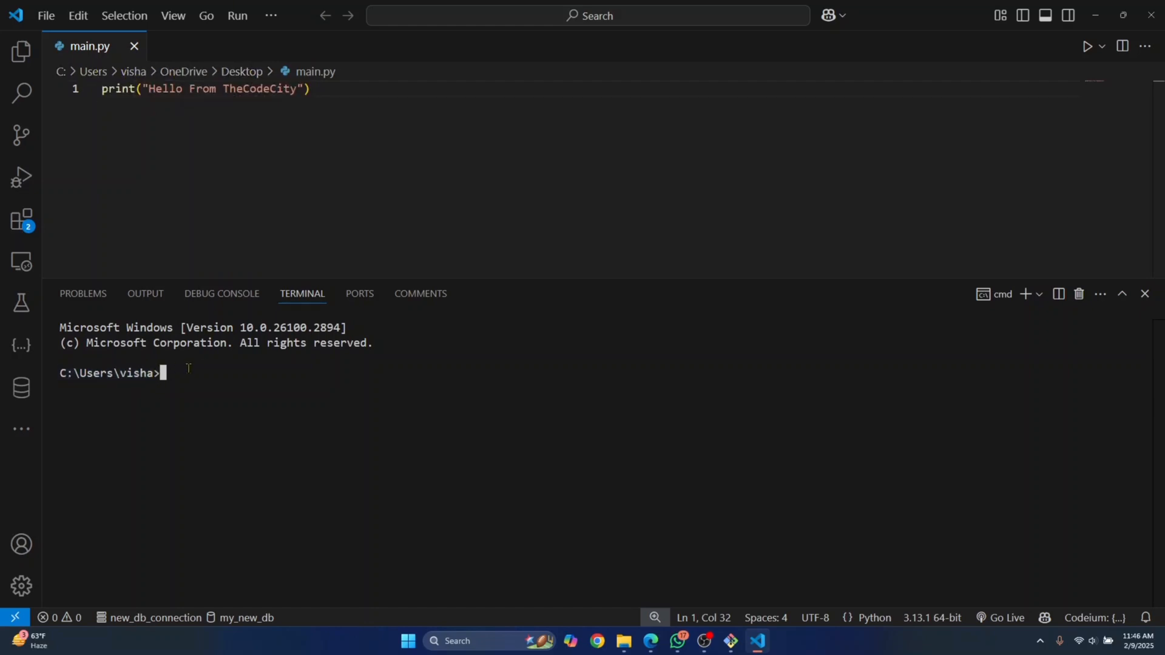
Change into OneDrive\Desktop and run python main.py to print 'Hello From TheCodeCity'
type("cd")
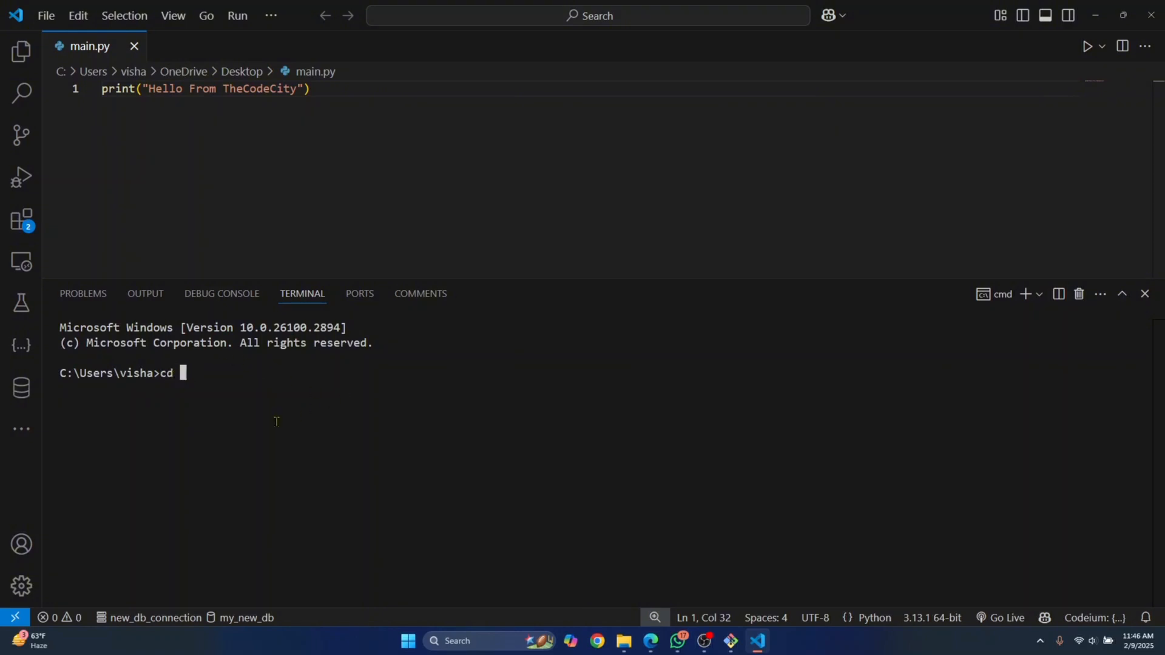
mouse_move(533, 74)
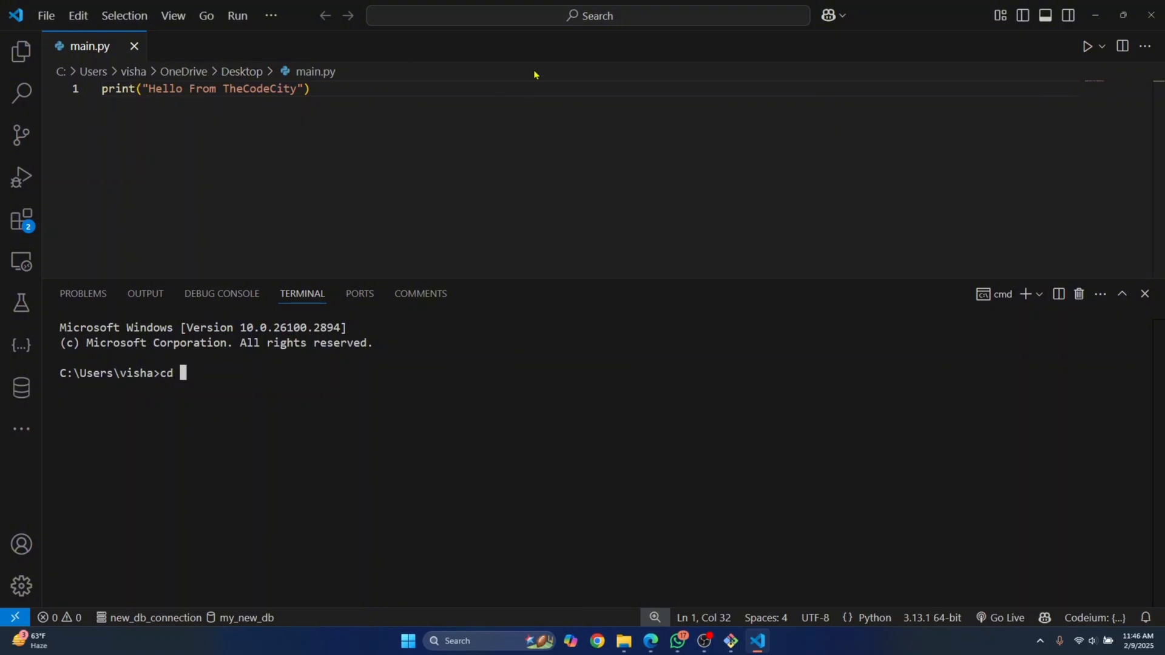
type("OneDrive")
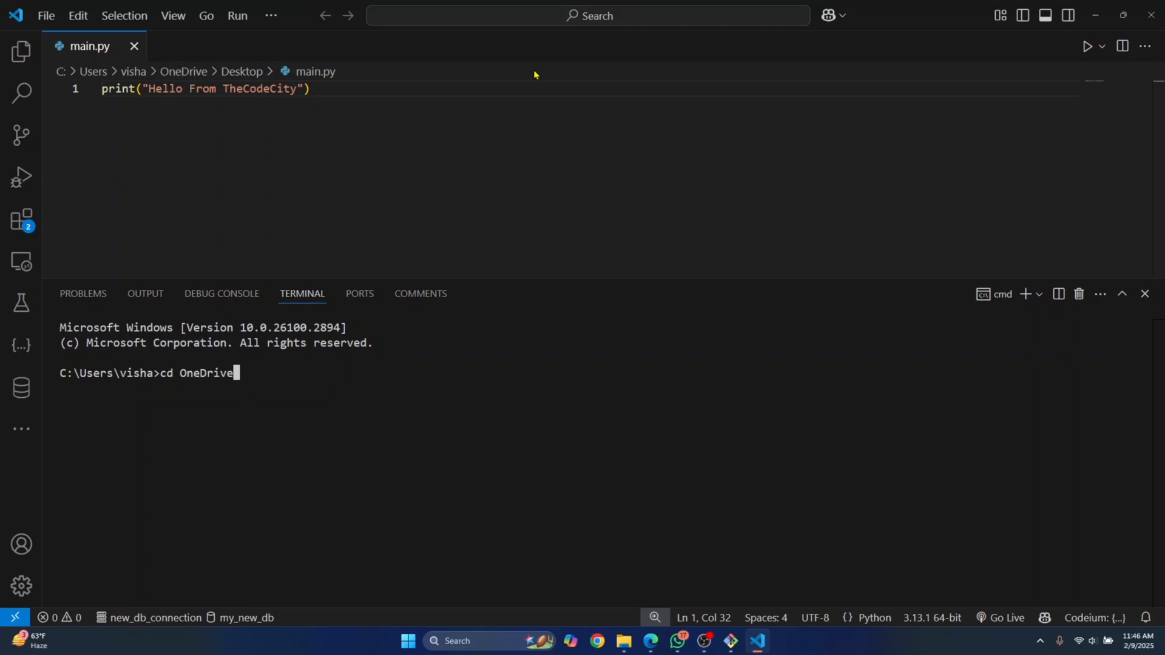
type("\\Desktop")
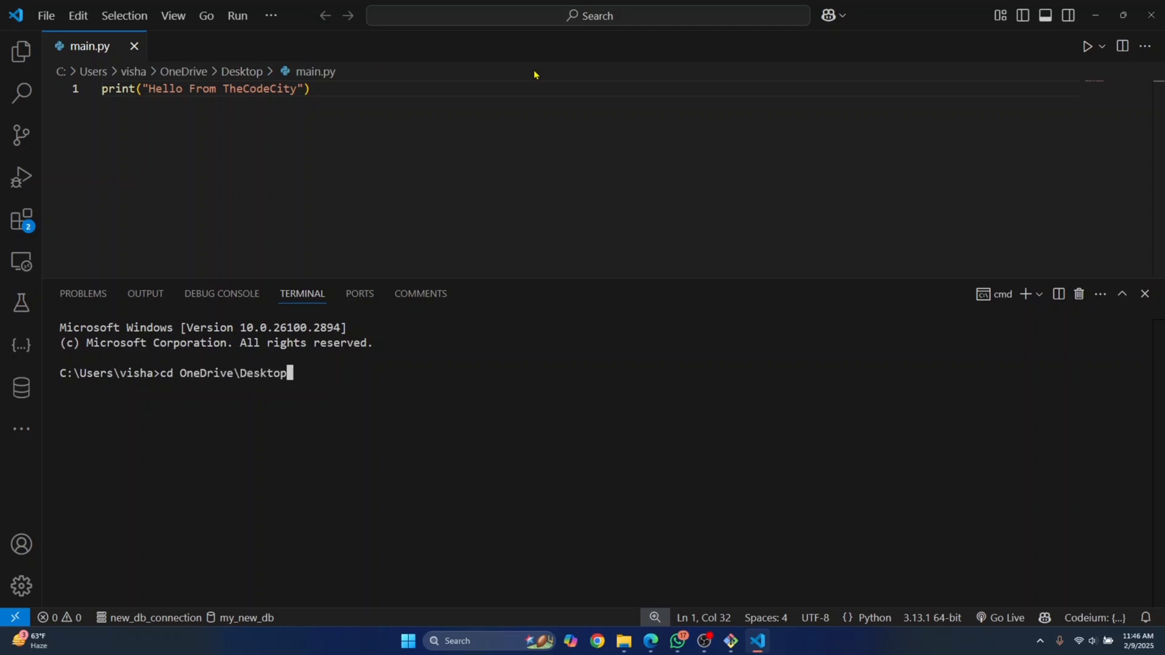
key("Return")
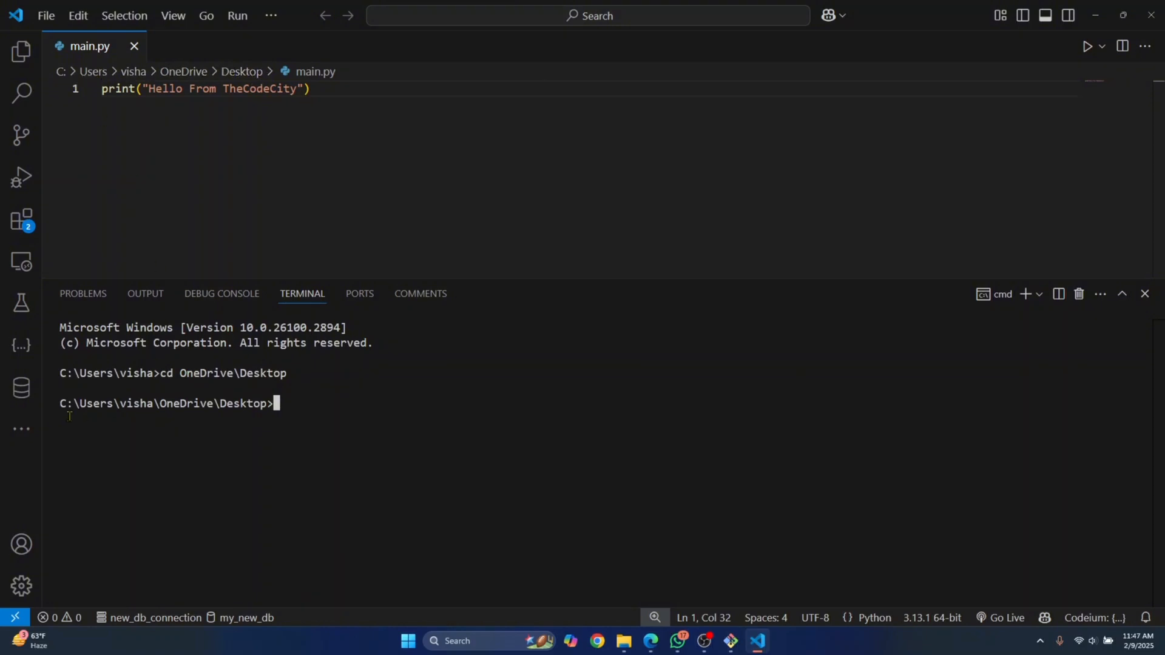
mouse_move(297, 189)
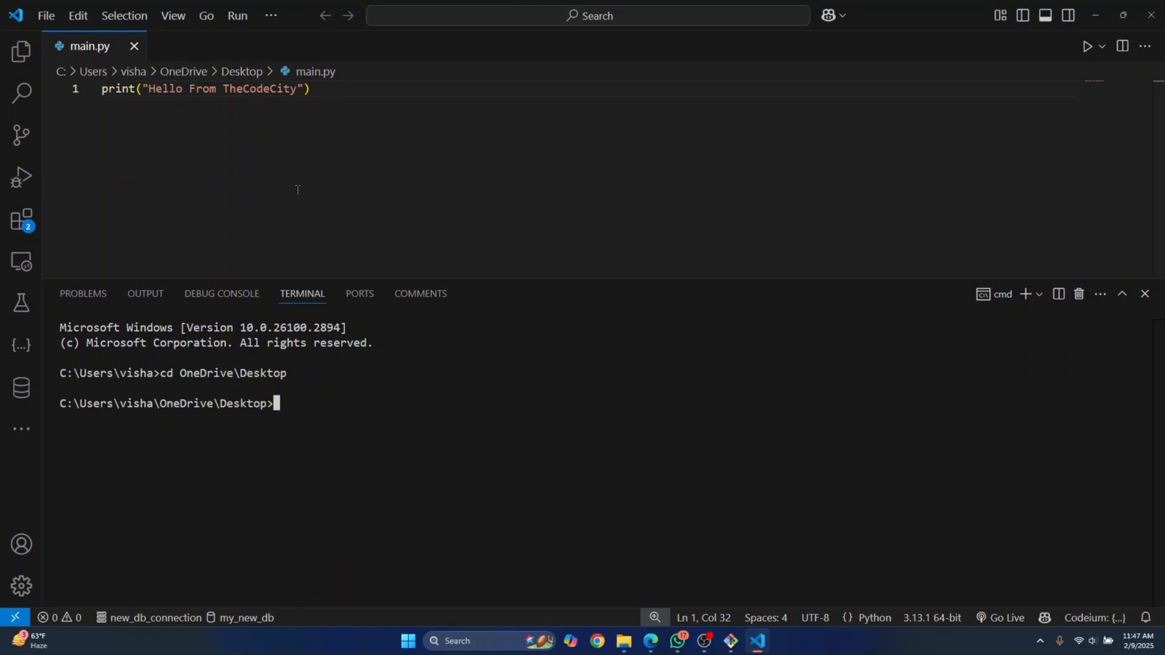
type("python main.py")
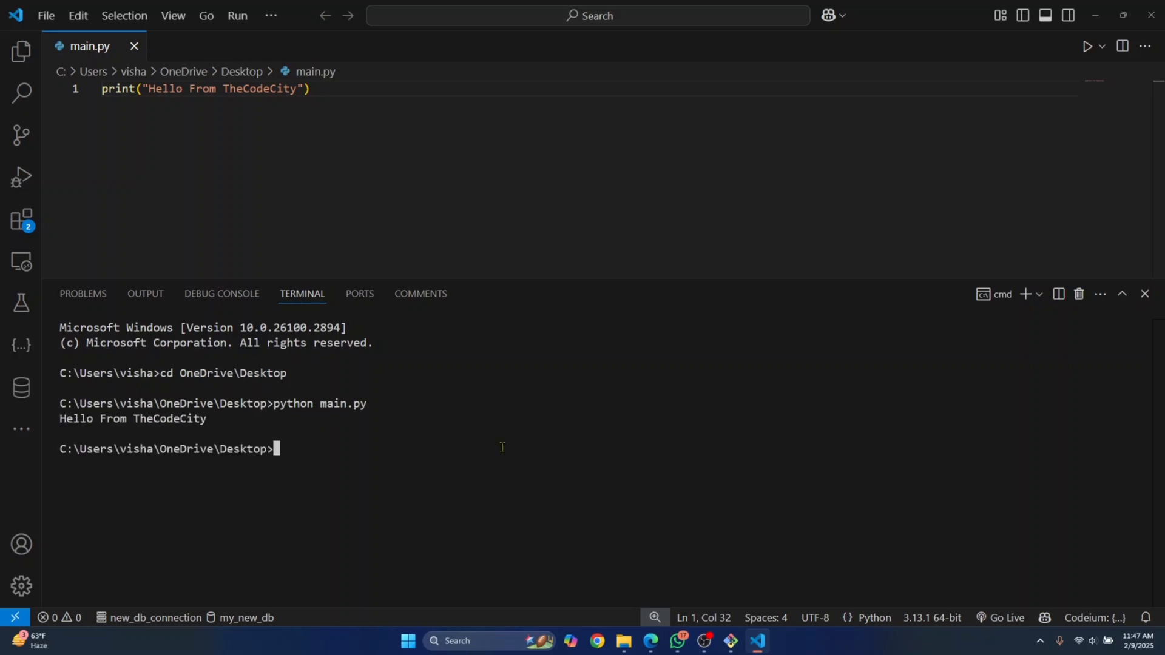
mouse_move(391, 487)
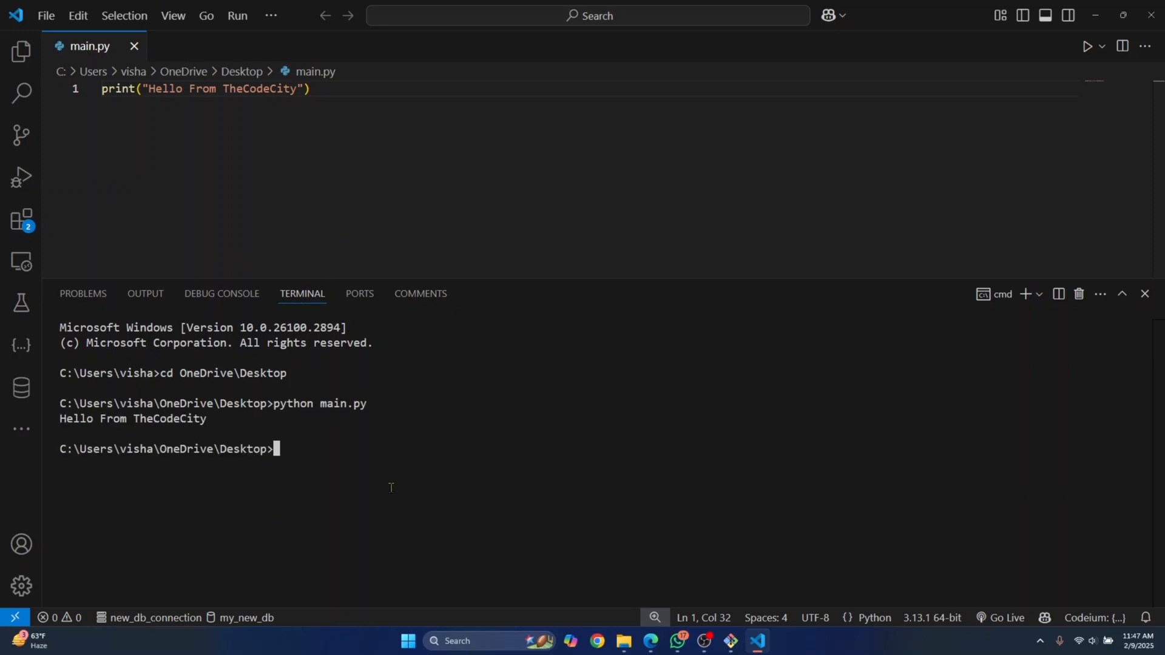
mouse_move(1002, 294)
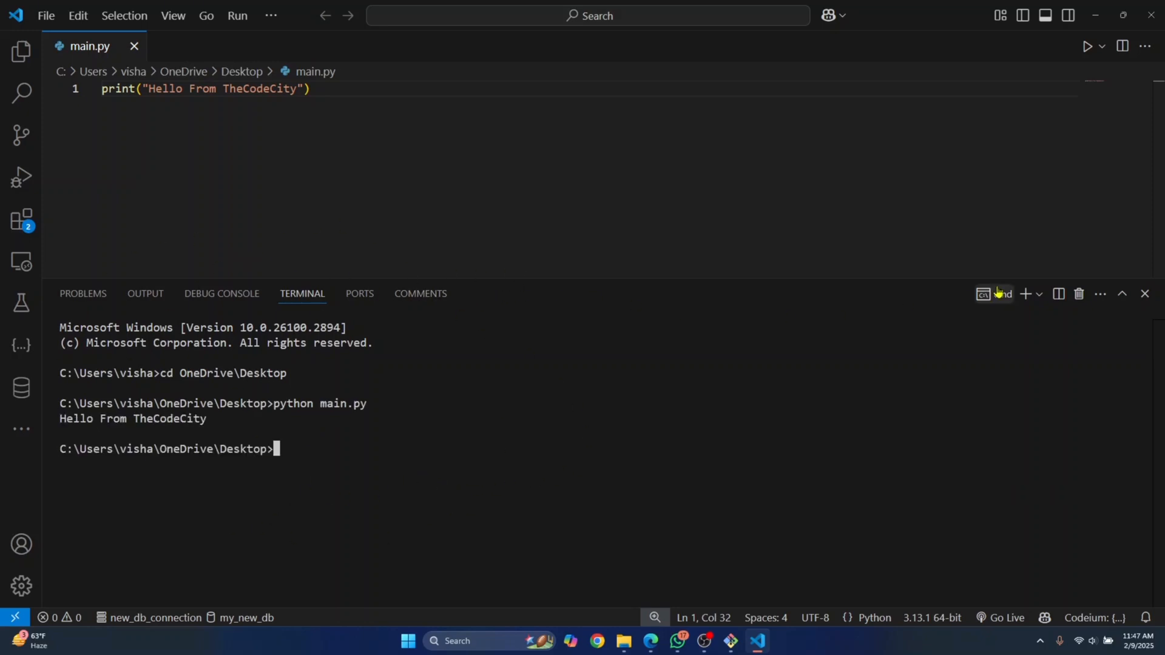
Hide the terminal panel and open a second cmd terminal with Ctrl+Shift+`
left_click(1145, 293)
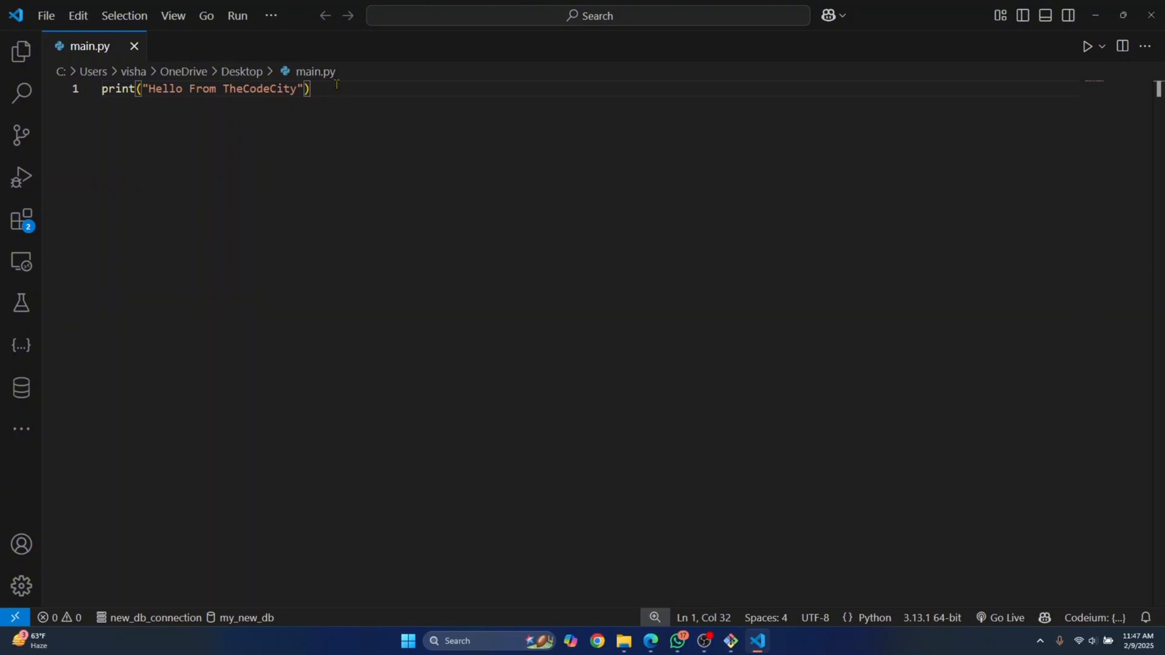
key("Ctrl+Shift+`")
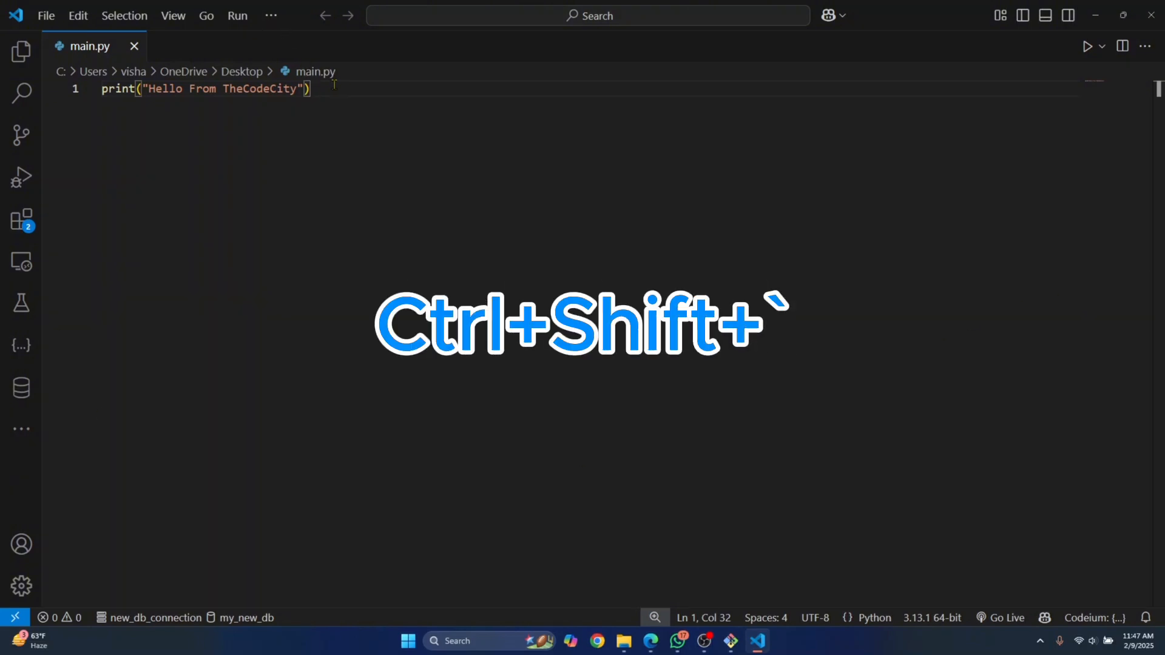
key("Ctrl+Shift+`")
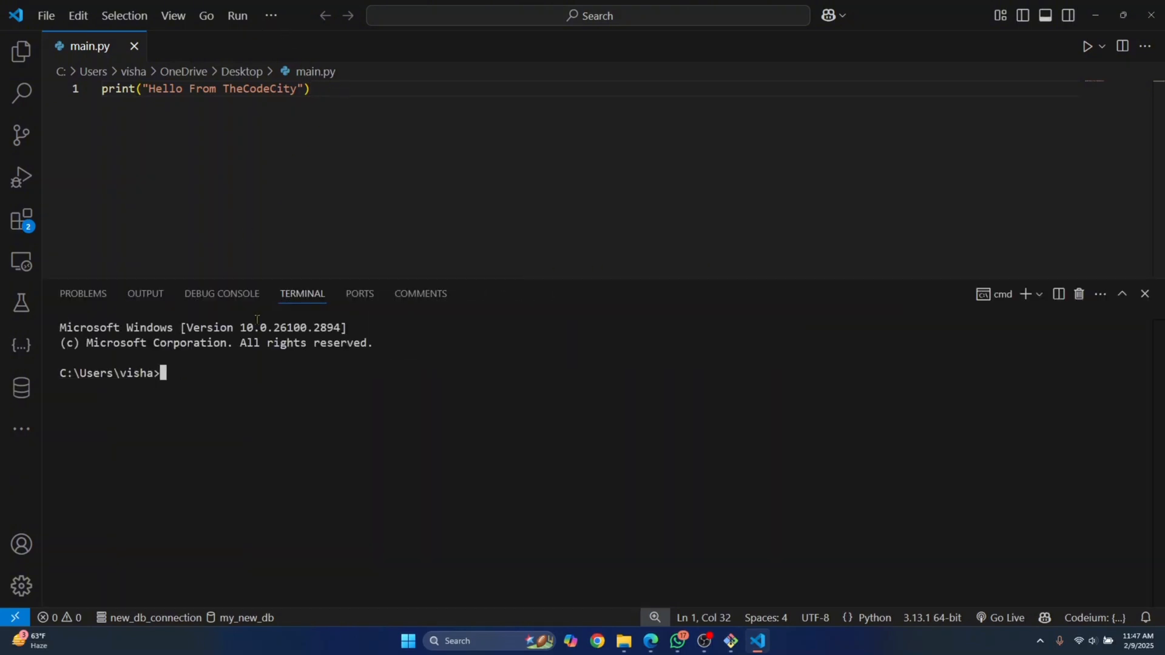
key("ctrl")
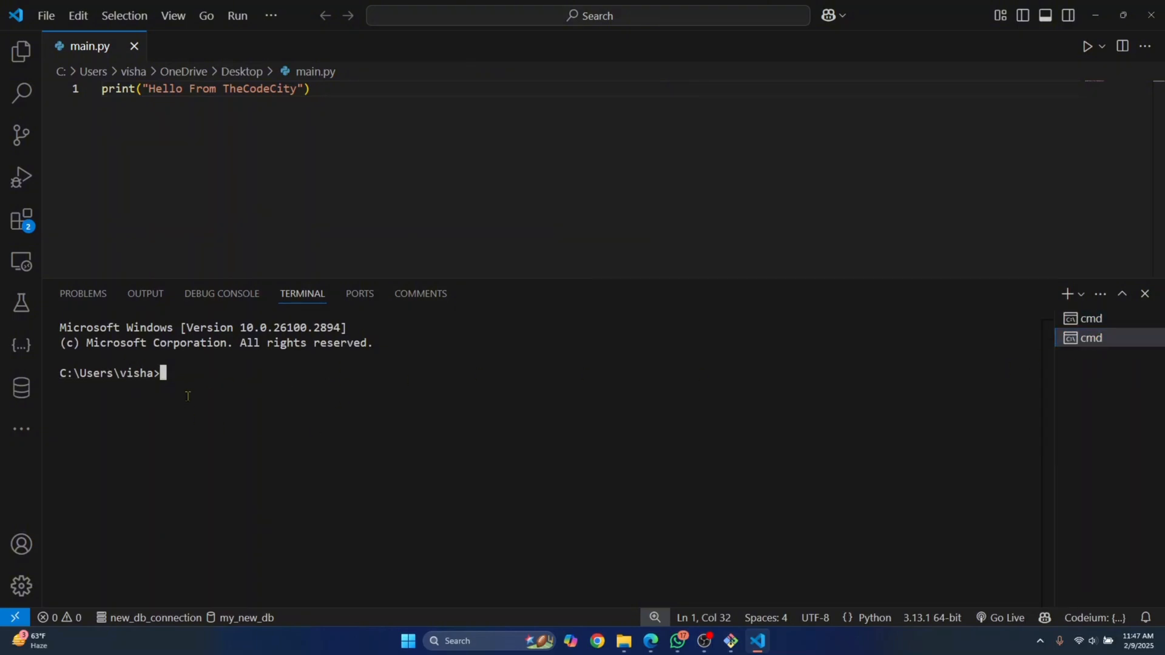
Add a third terminal, then kill two terminals from the terminal list
left_click(1145, 294)
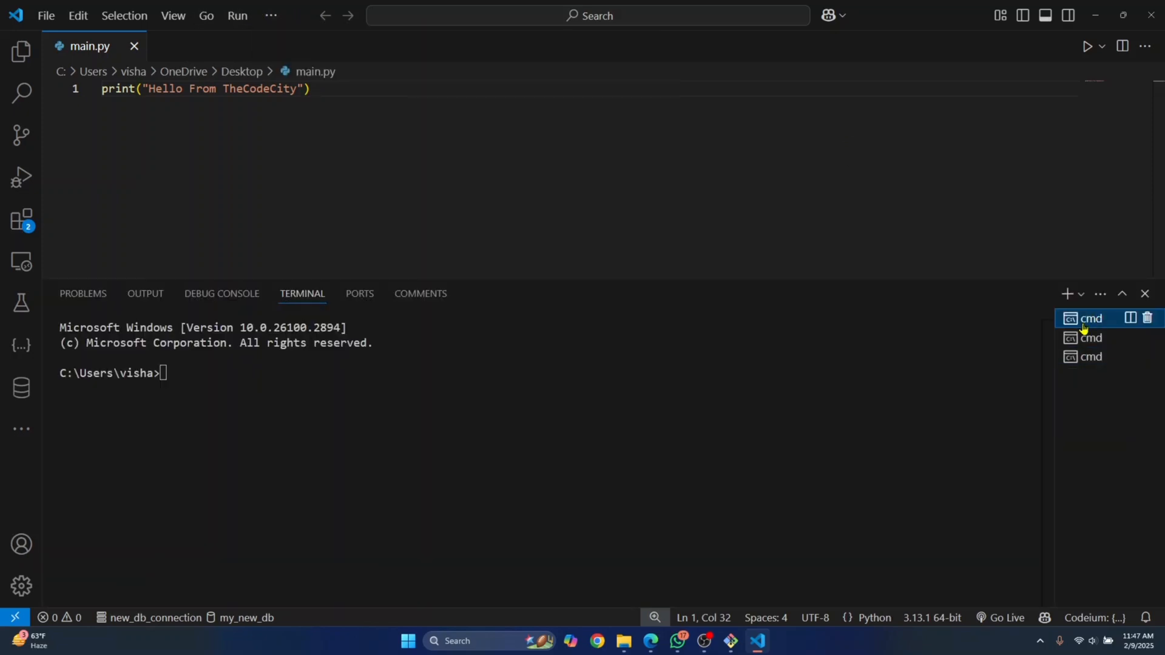
mouse_move(1085, 356)
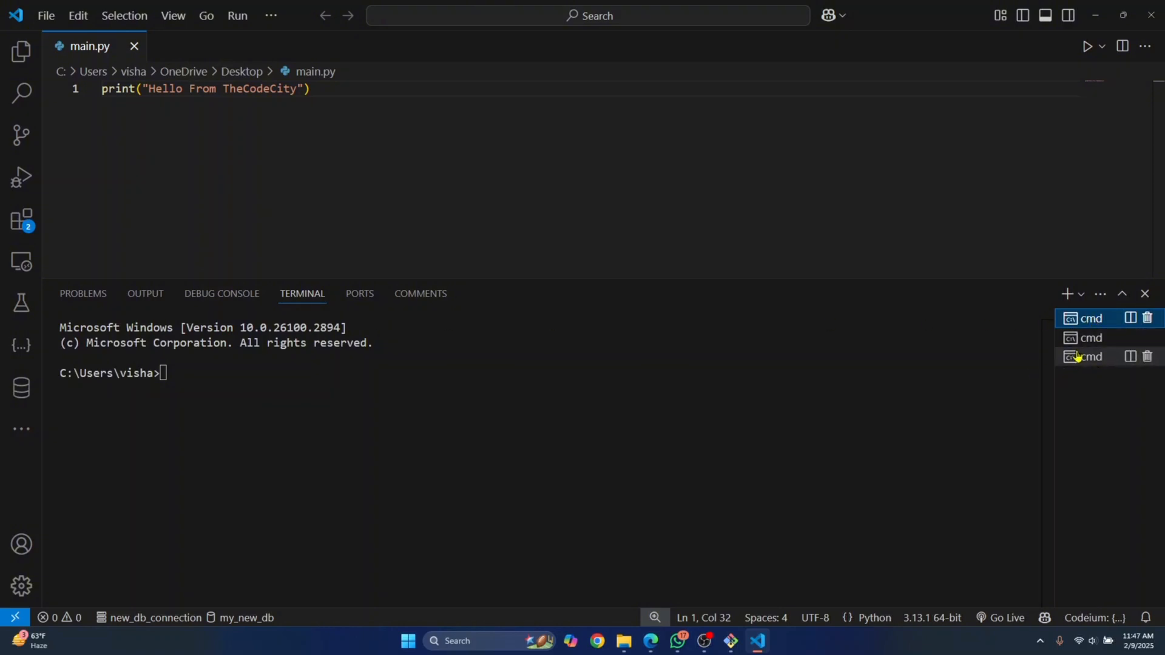
left_click(1091, 338)
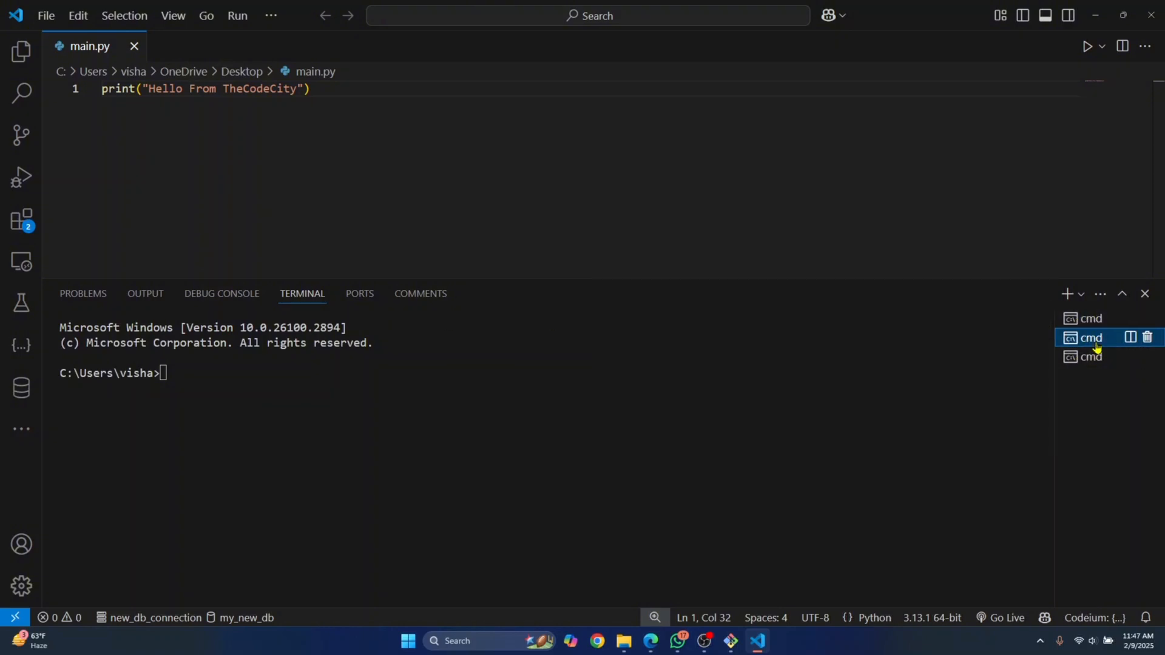
left_click(1089, 356)
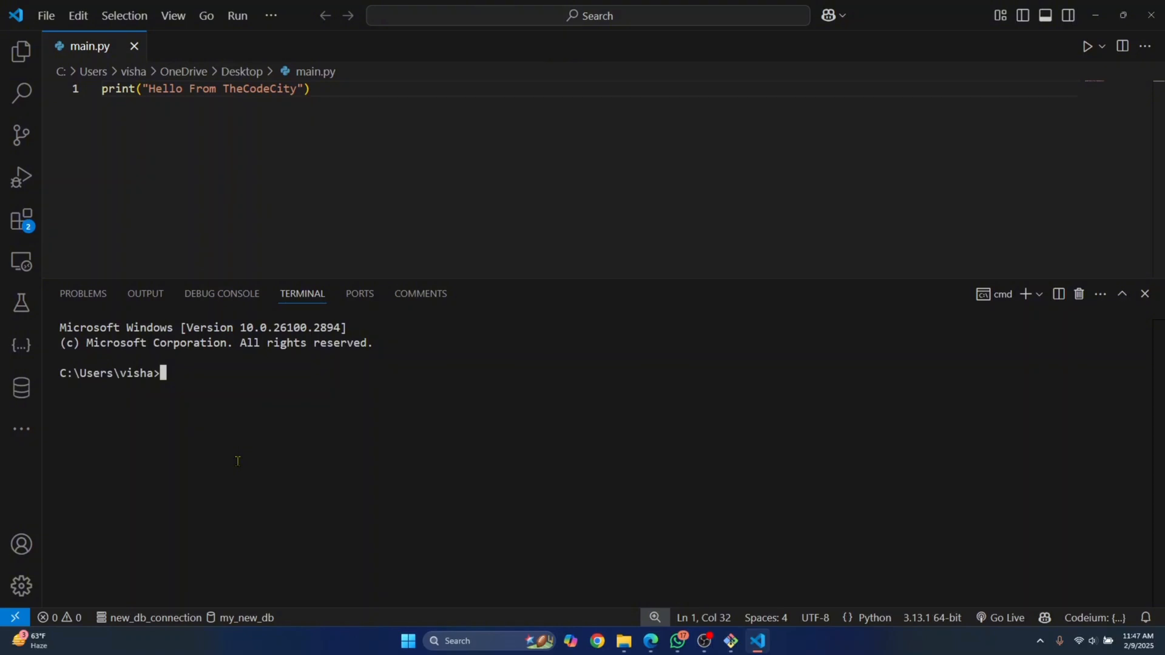
key("ctrl+`")
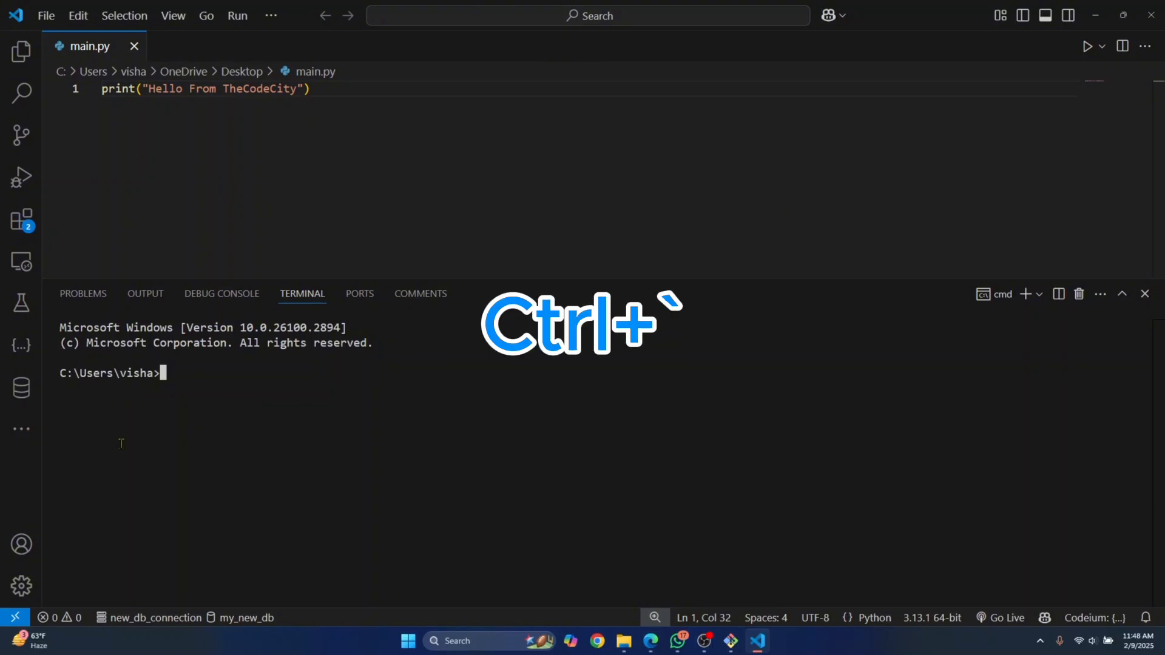
key("ctrl+`")
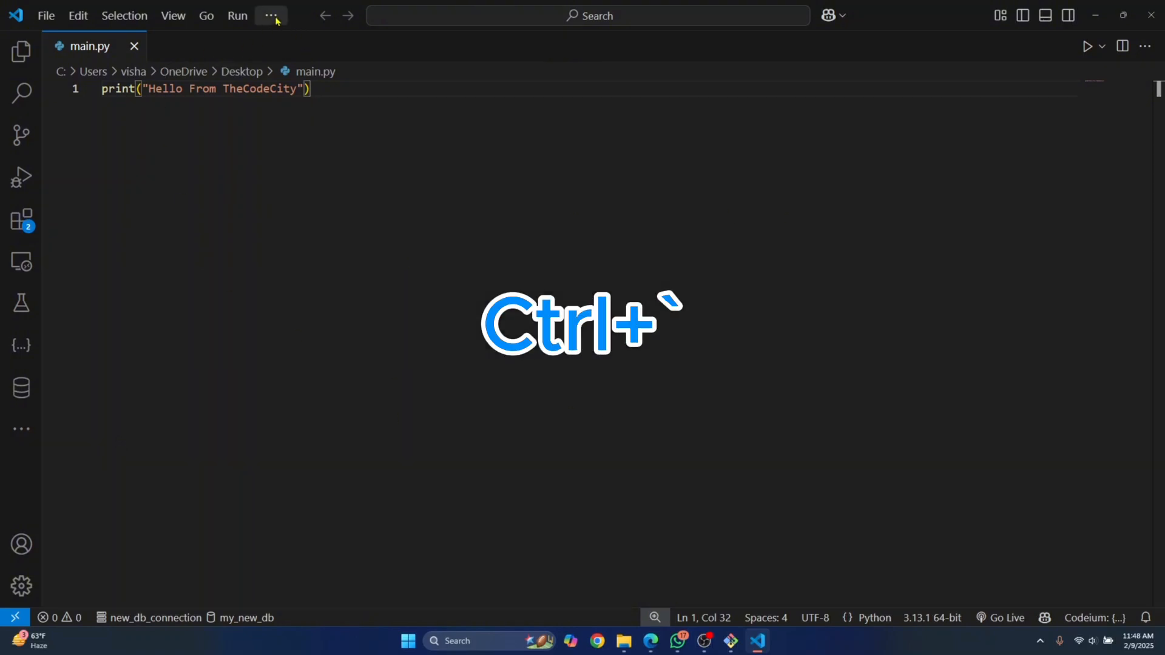
left_click(272, 15)
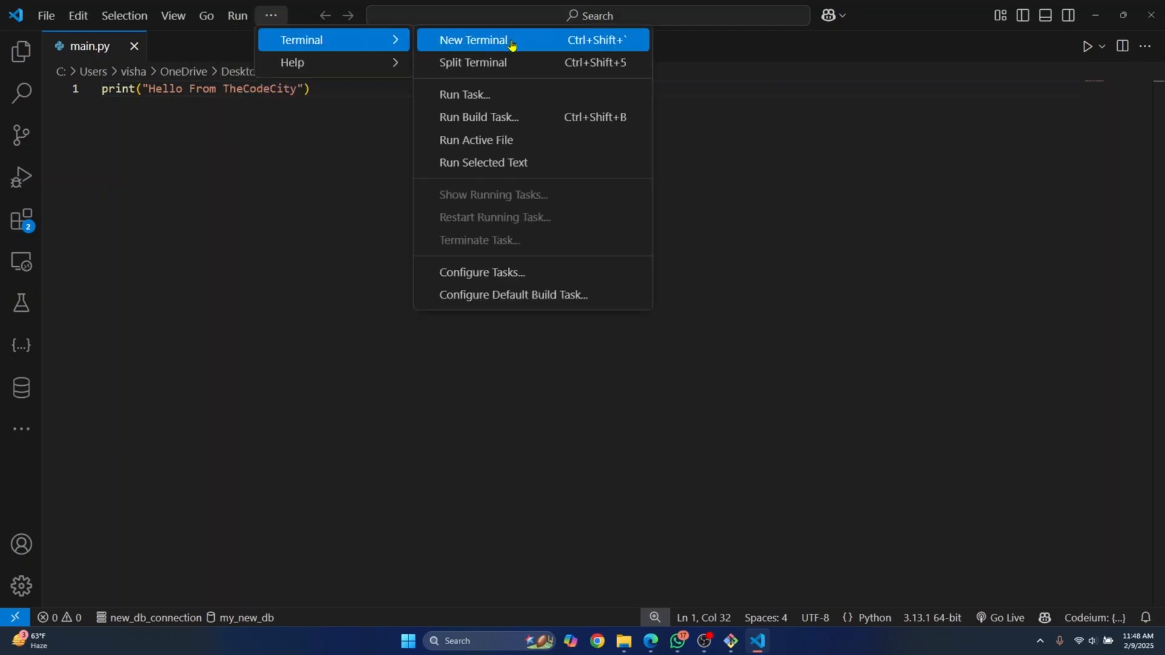
mouse_move(583, 39)
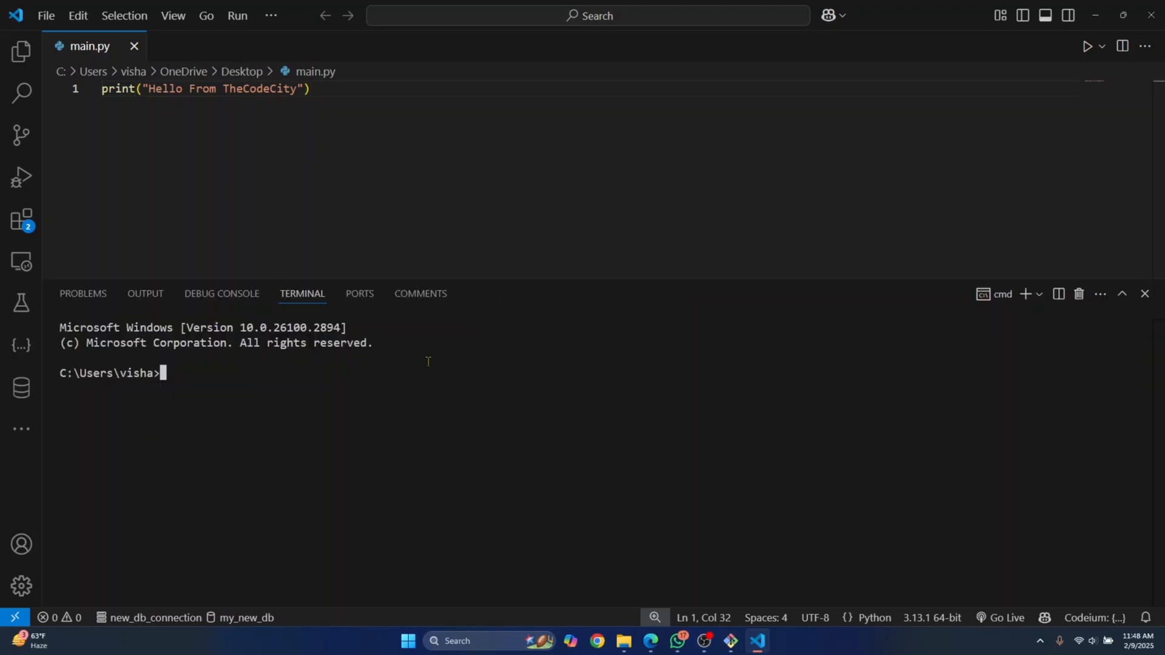
Hide the terminal panel with Ctrl+` to leave only the main.py editor
key("Ctrl")
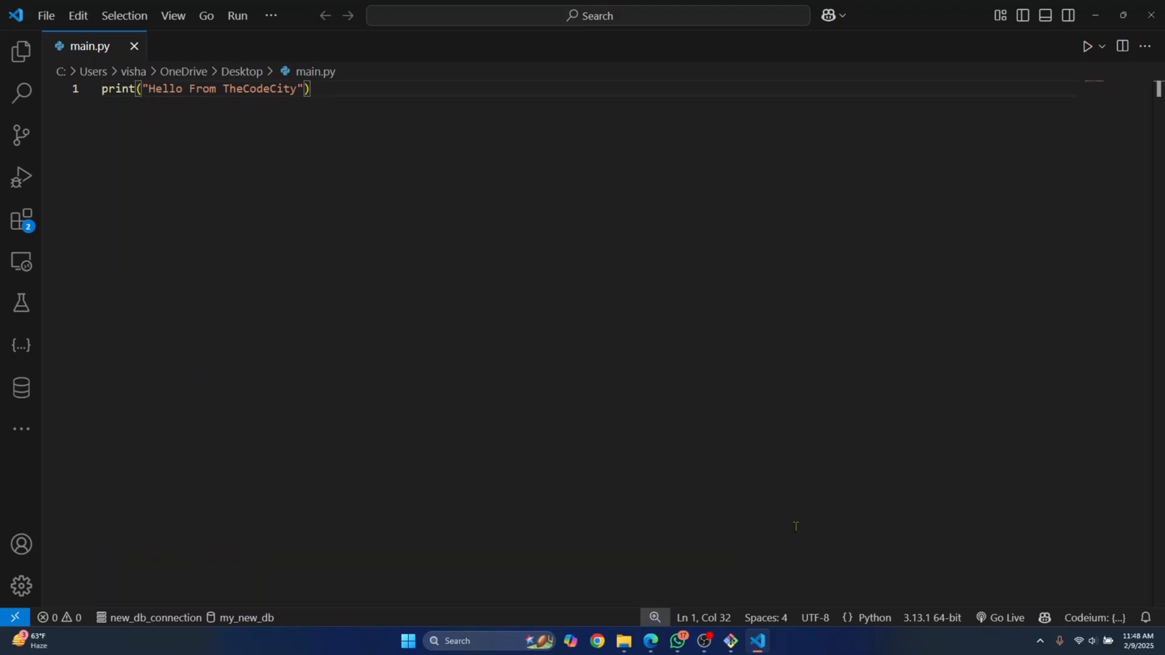
mouse_move(672, 534)
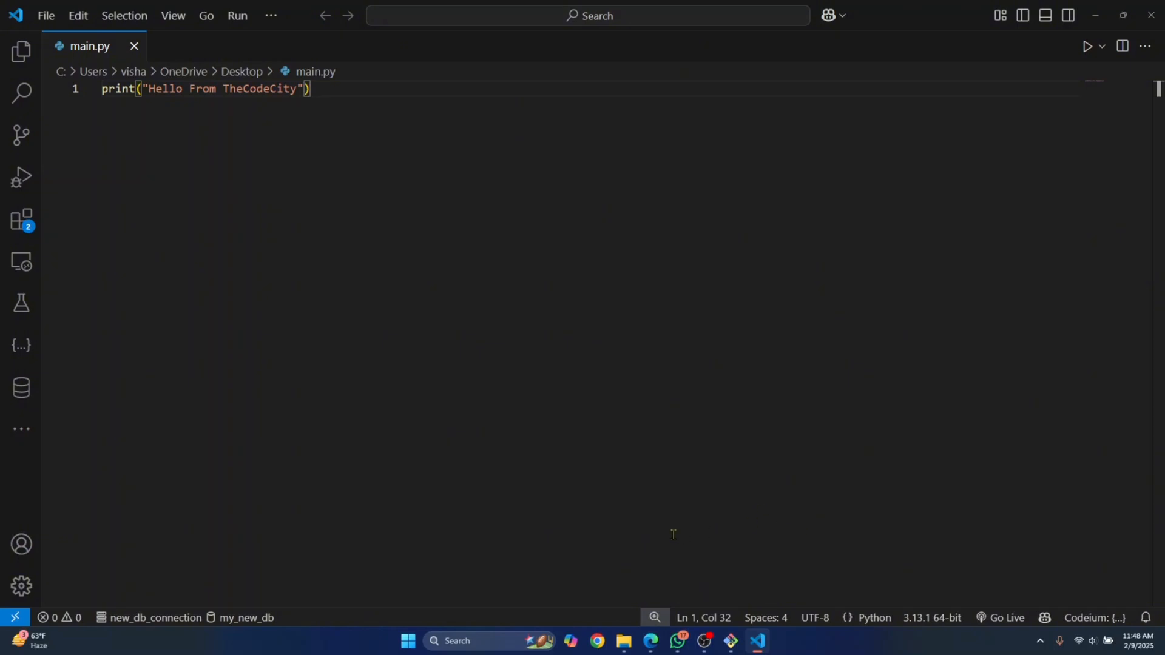
mouse_move(49, 406)
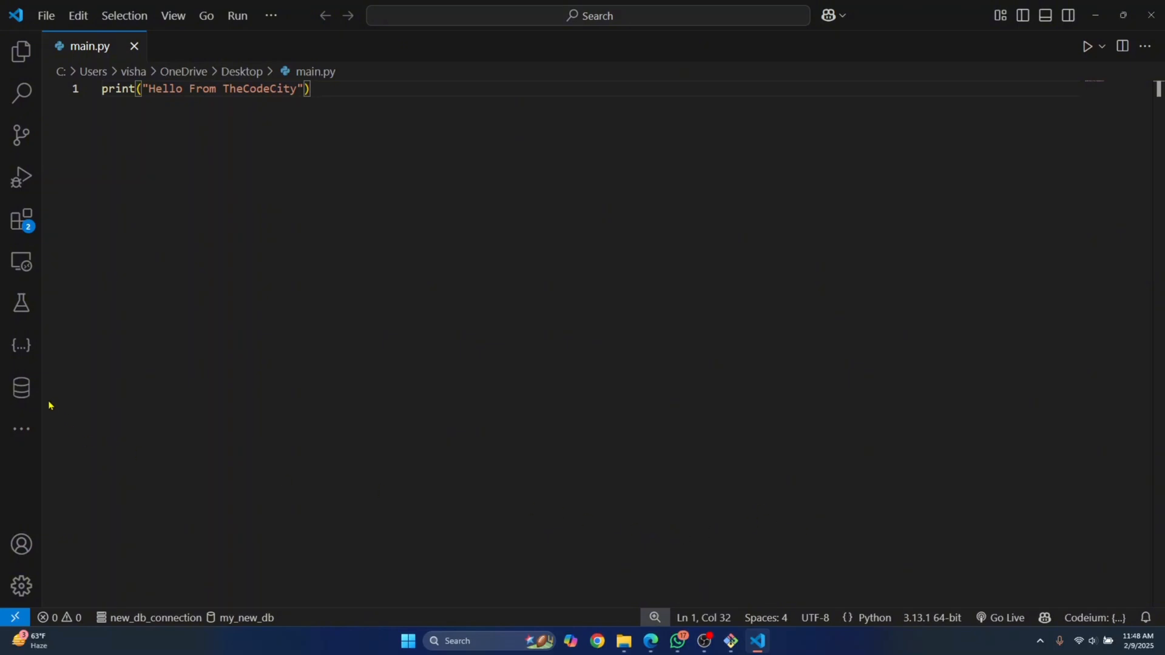
mouse_move(229, 341)
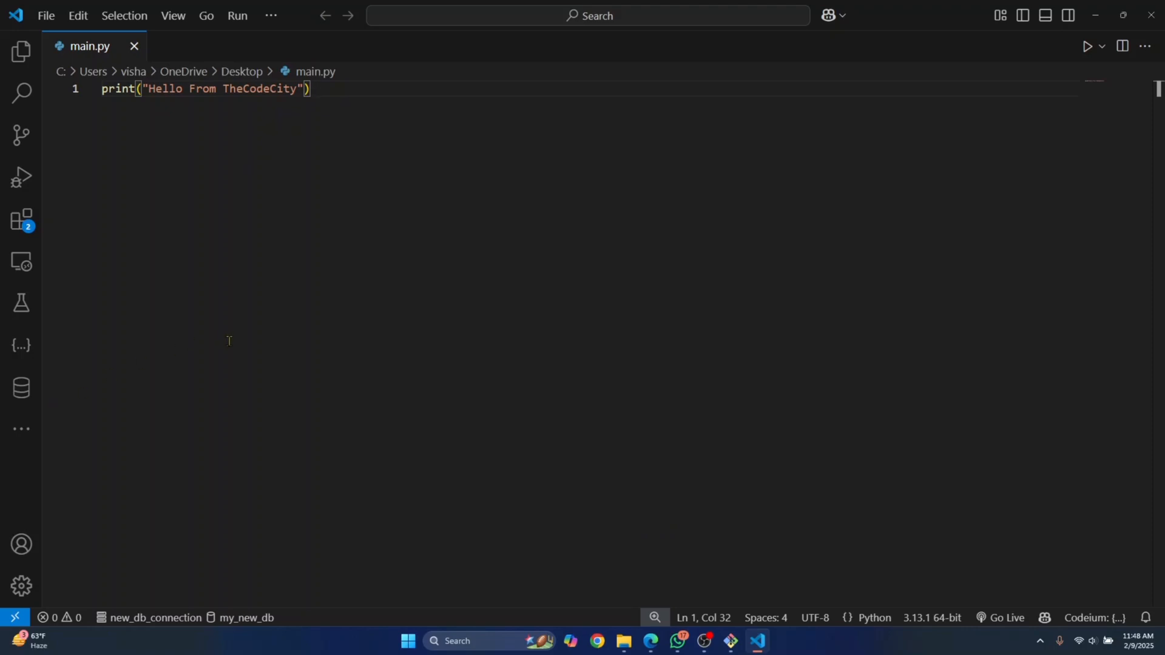